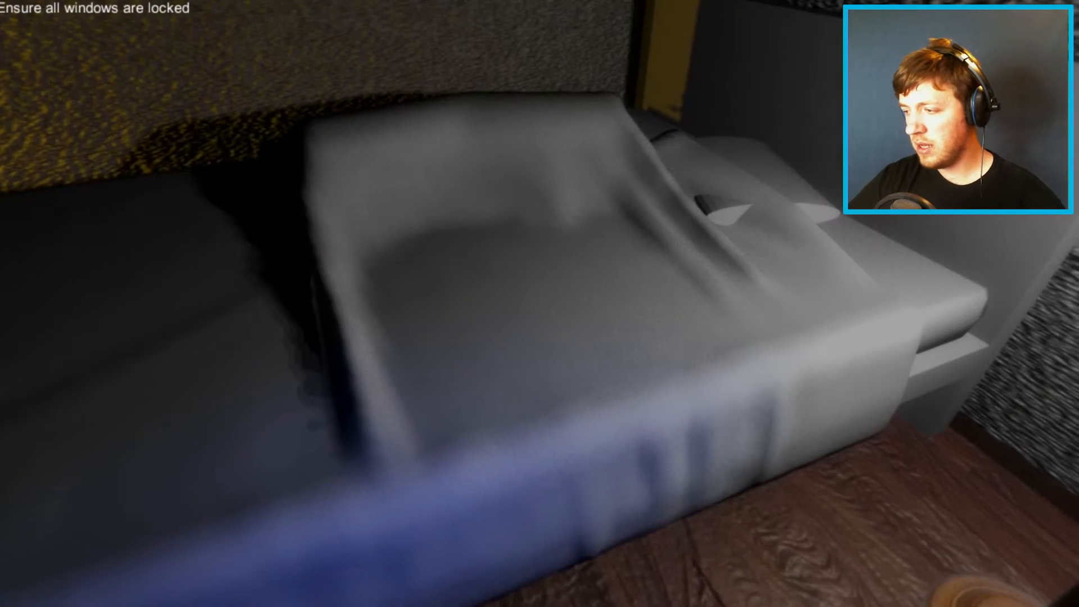
pyautogui.moveTo(539, 303)
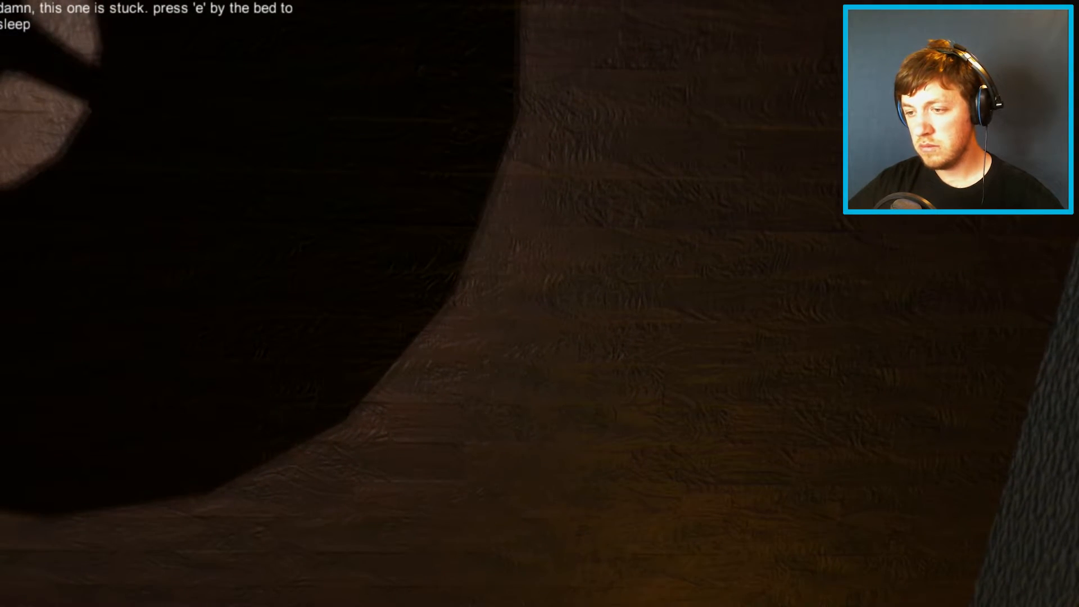
# Sleep in the bed with E to advance to the new lights objective
pyautogui.press('e')
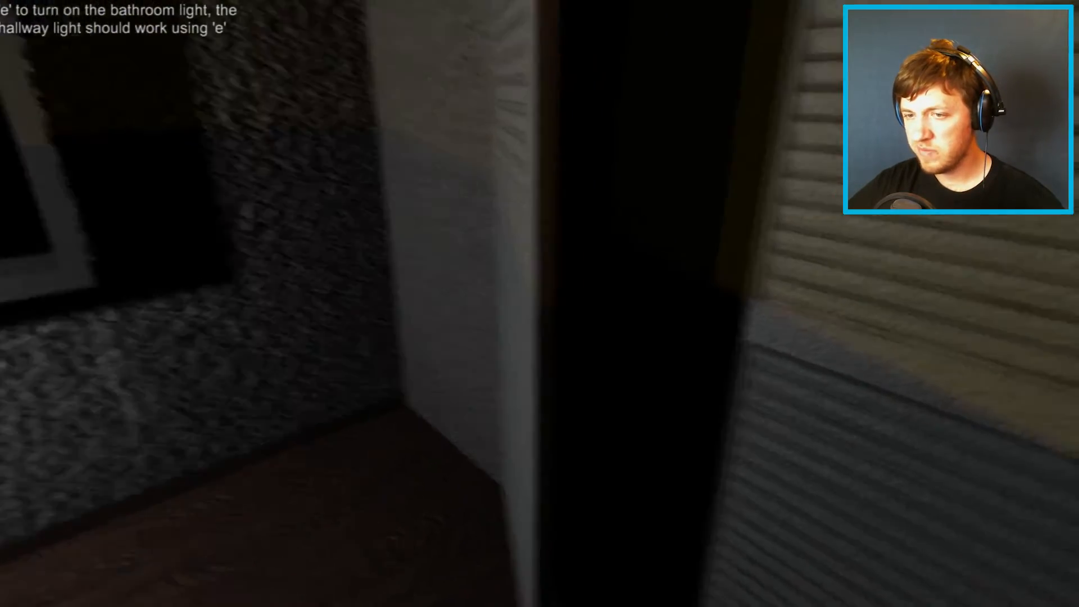
pyautogui.moveTo(539, 303)
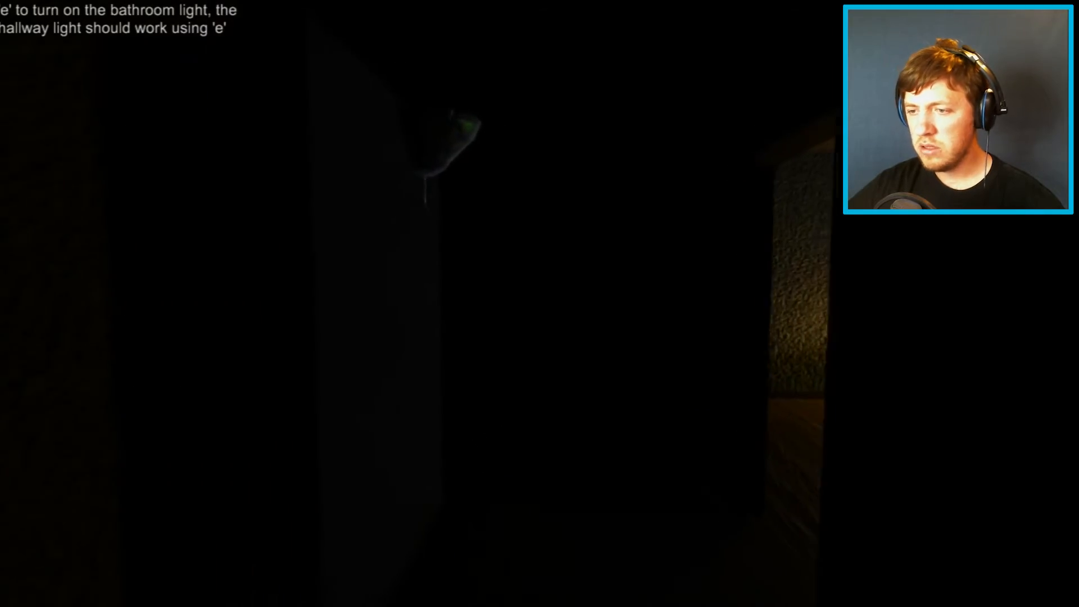
# Switch on the hallway and bathroom lights with E, revealing the blood-filled tub scene
pyautogui.press('e')
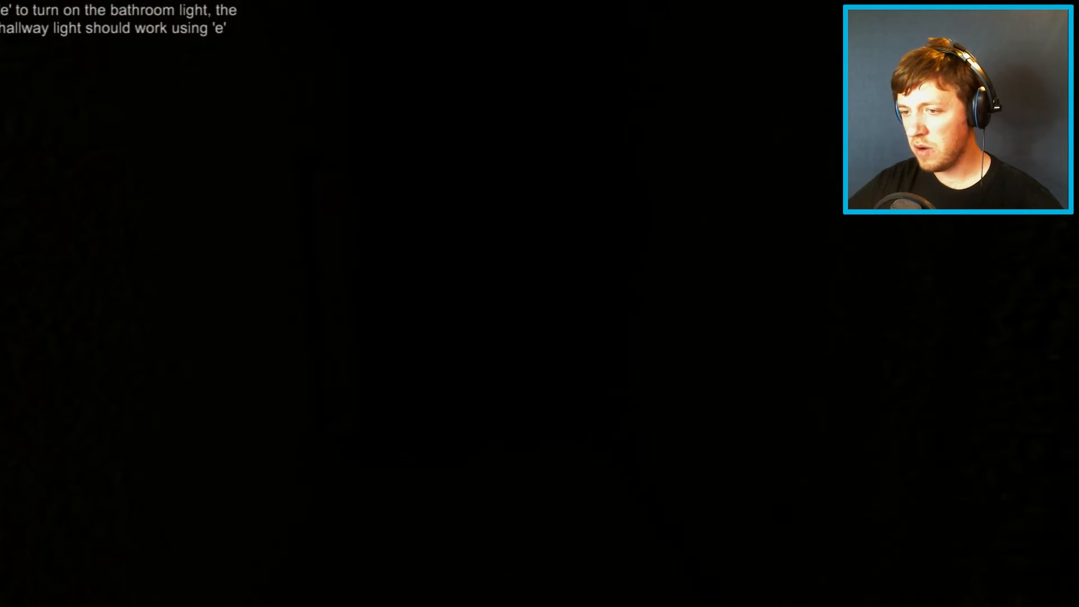
pyautogui.press('e')
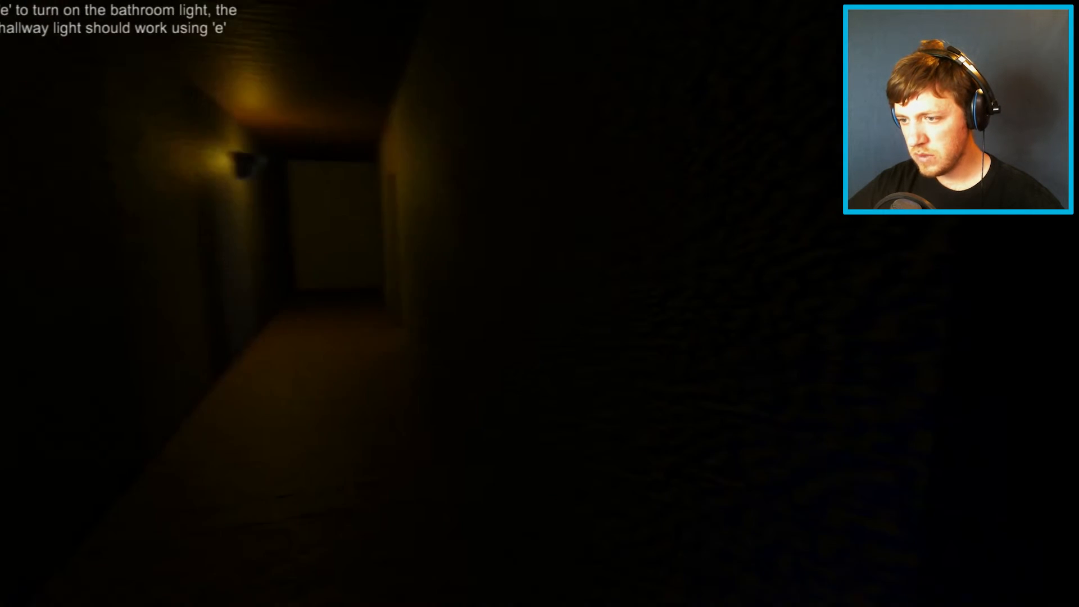
pyautogui.press('e')
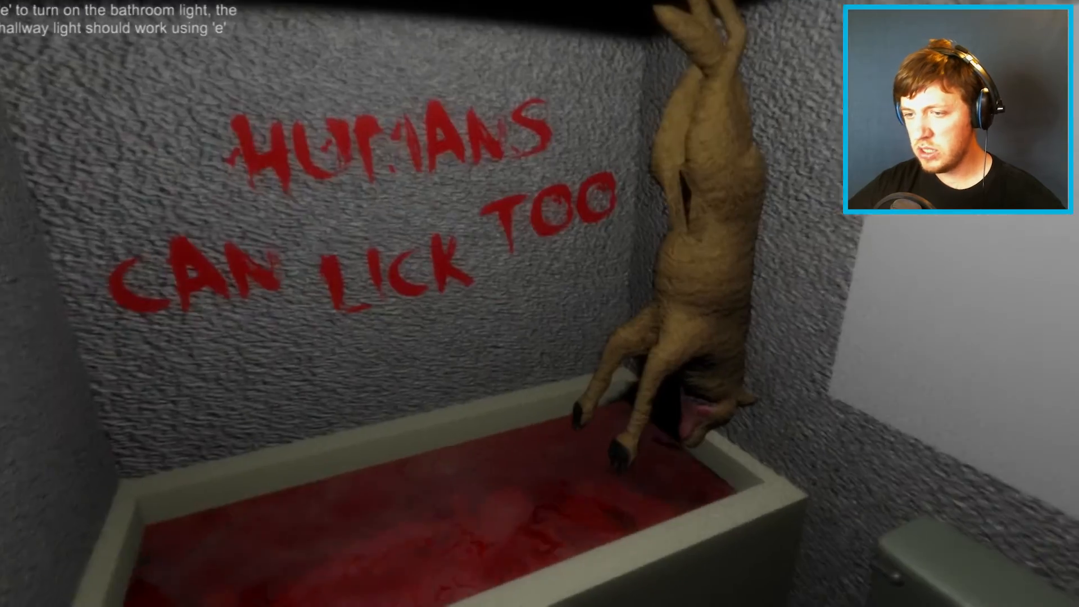